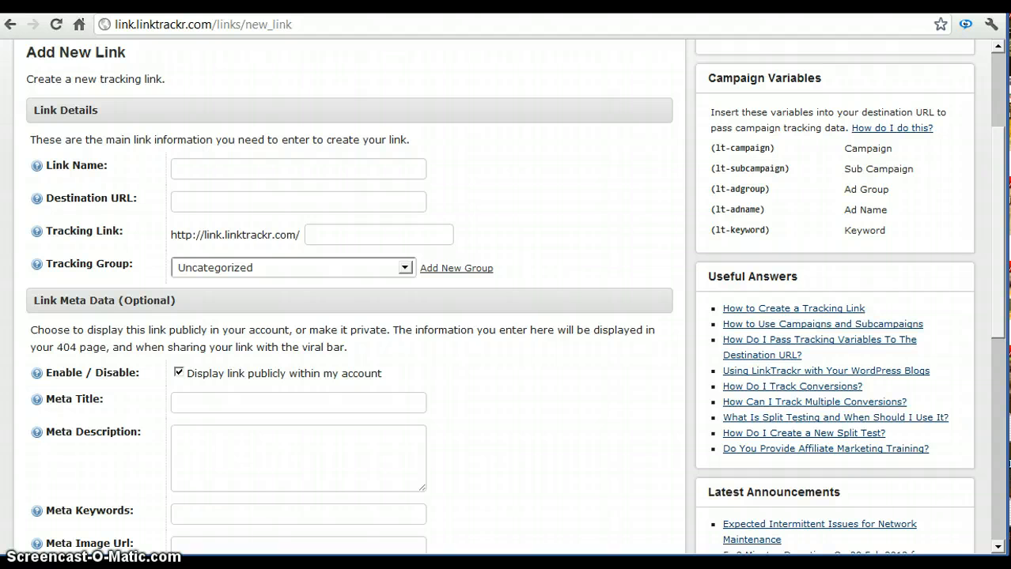
pyautogui.moveTo(155, 208)
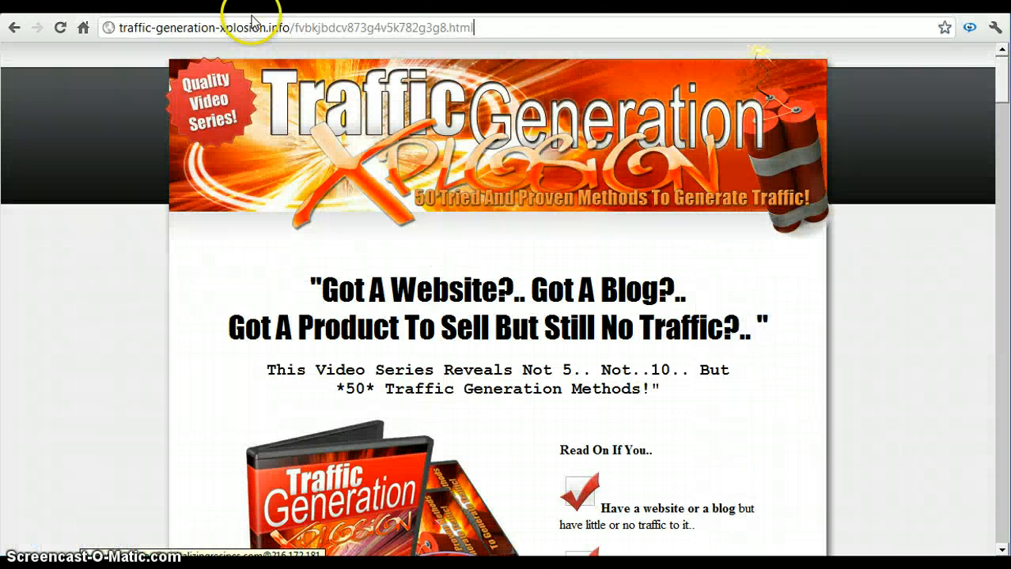
# Copy the landing page URL and bring up paste options in the Destination URL field
pyautogui.click(317, 28)
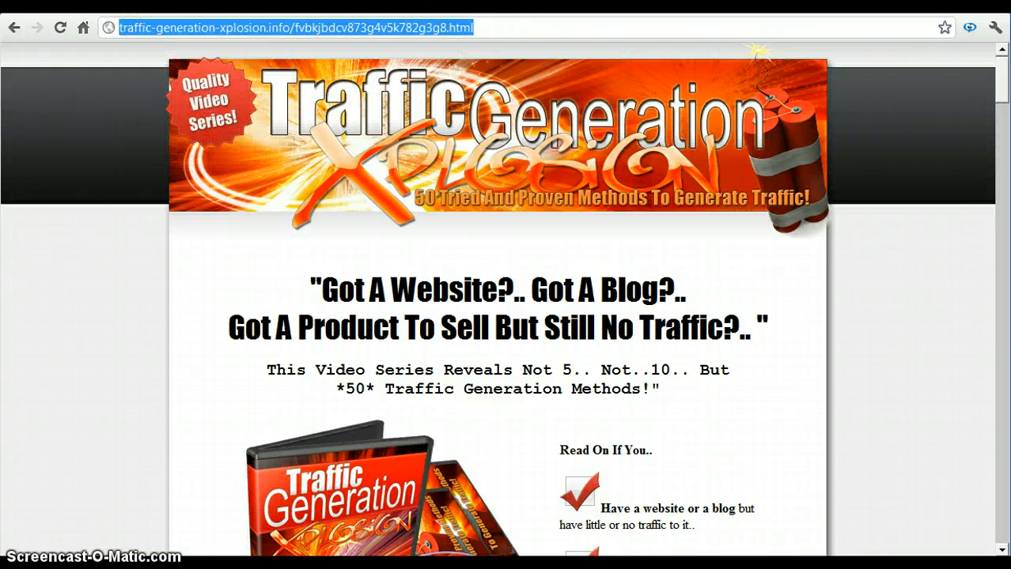
pyautogui.rightClick(302, 205)
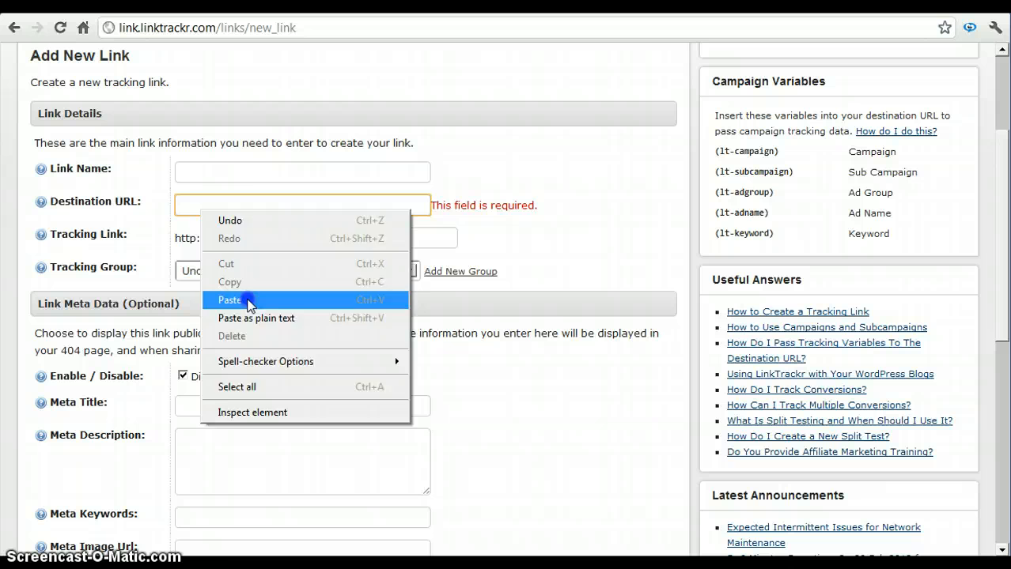
# Paste the landing page as destination, name the link 'Traffic Generation', and set tracking slug 'traffic'
pyautogui.click(229, 300)
pyautogui.write('Traffic Generation')
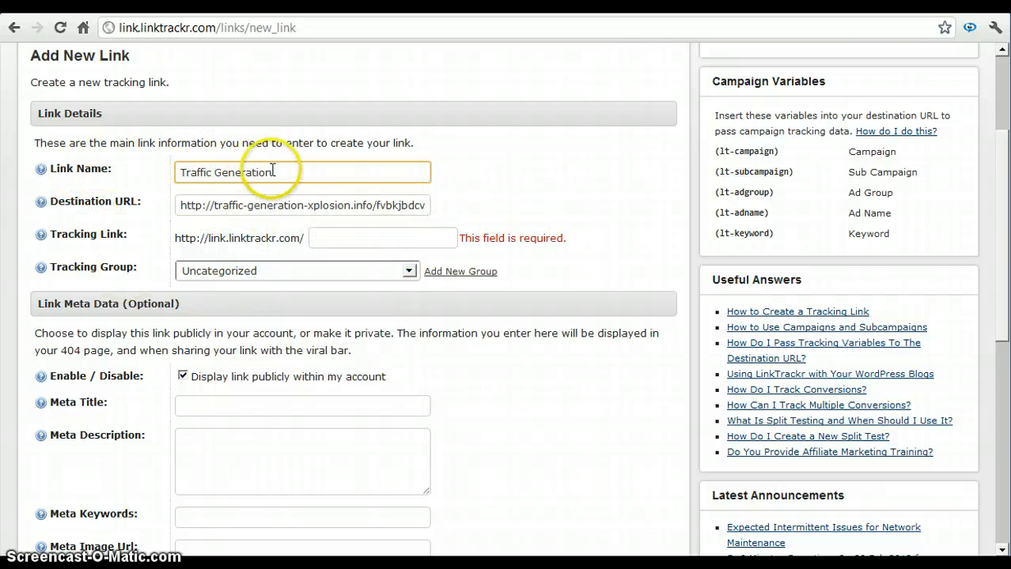
pyautogui.moveTo(267, 195)
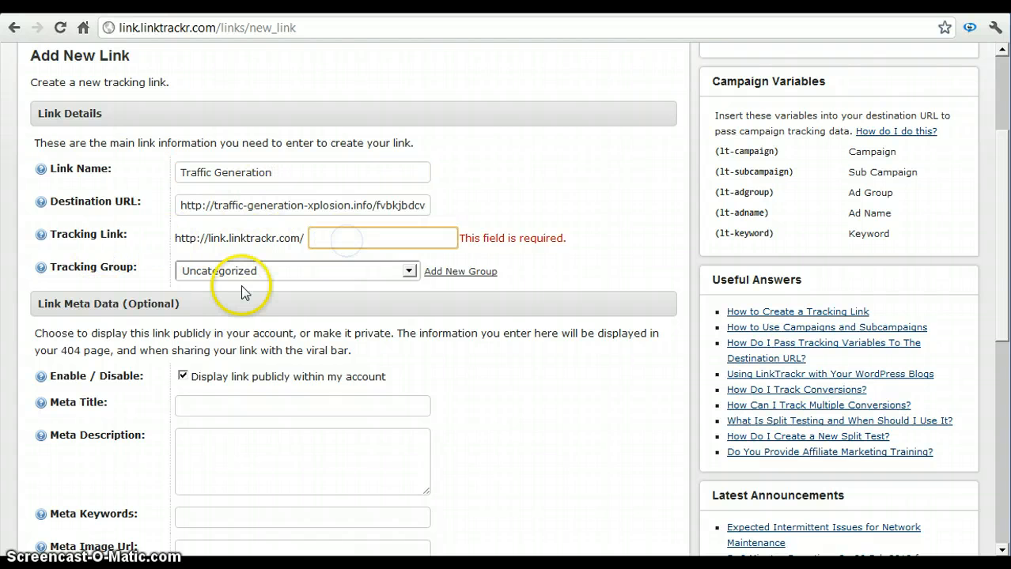
pyautogui.write('traffic')
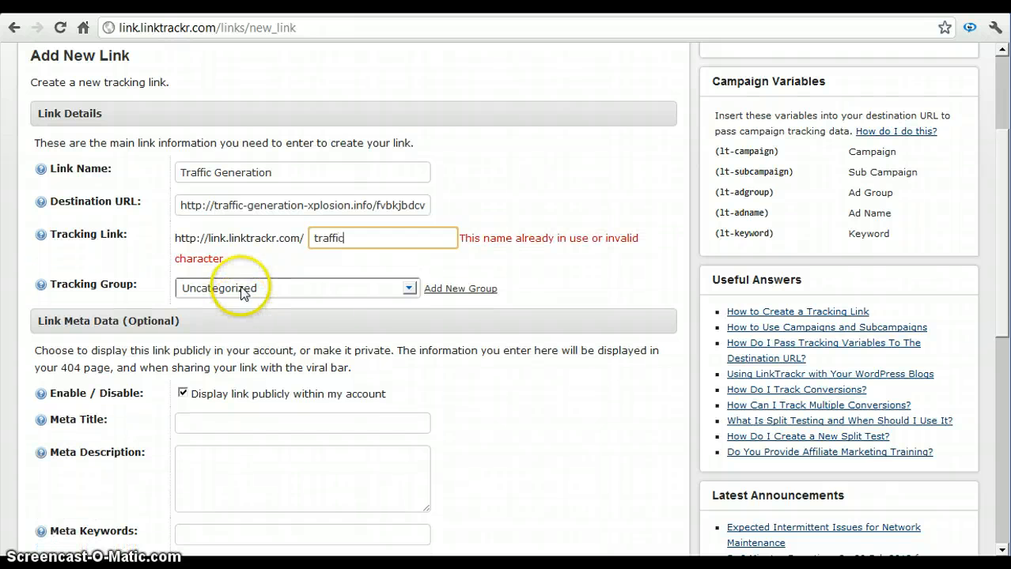
pyautogui.scroll(-3)
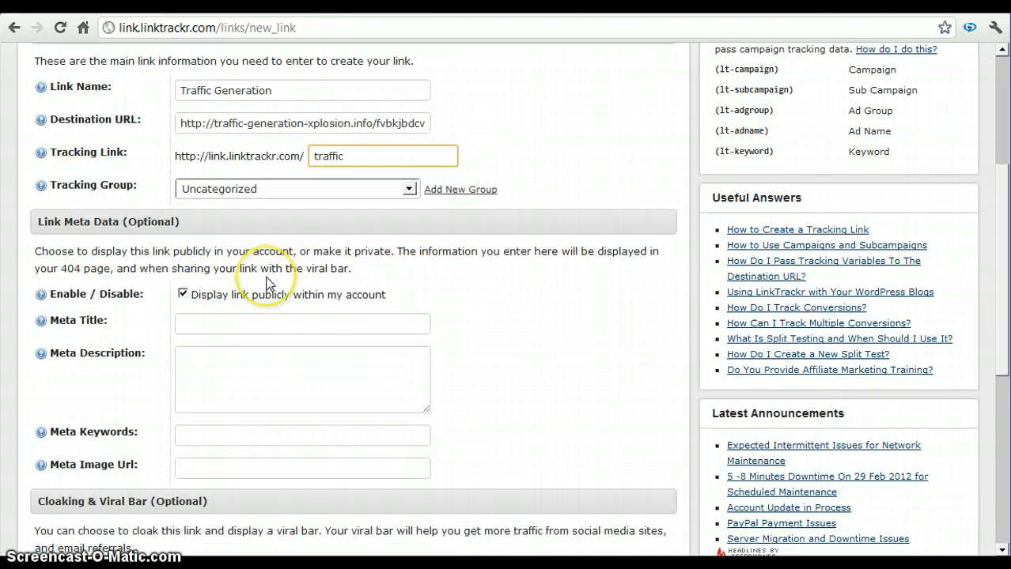
# Scroll to Link Meta Data and fill in meta title, description and keywords
pyautogui.scroll(-3)
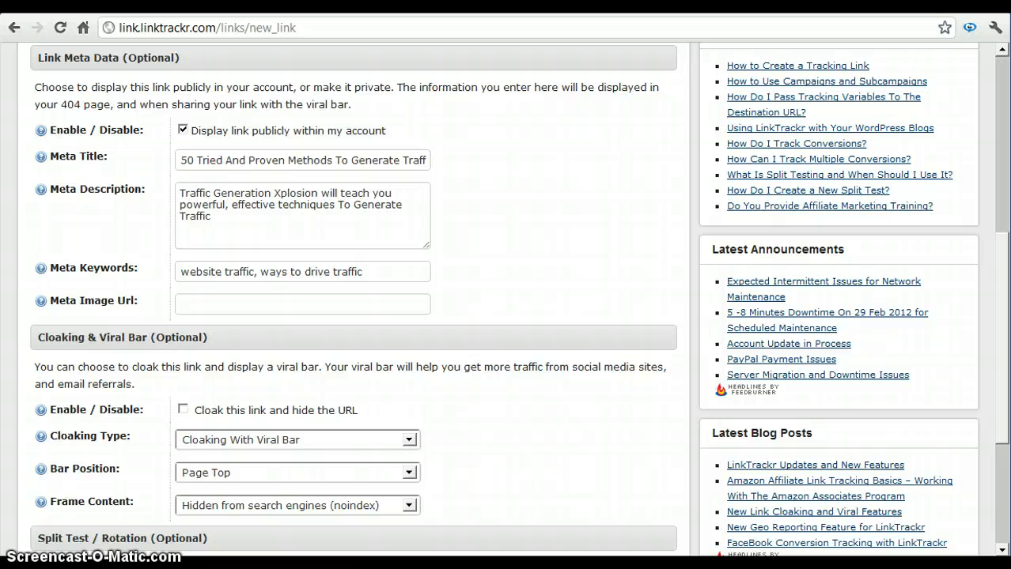
pyautogui.scroll(-3)
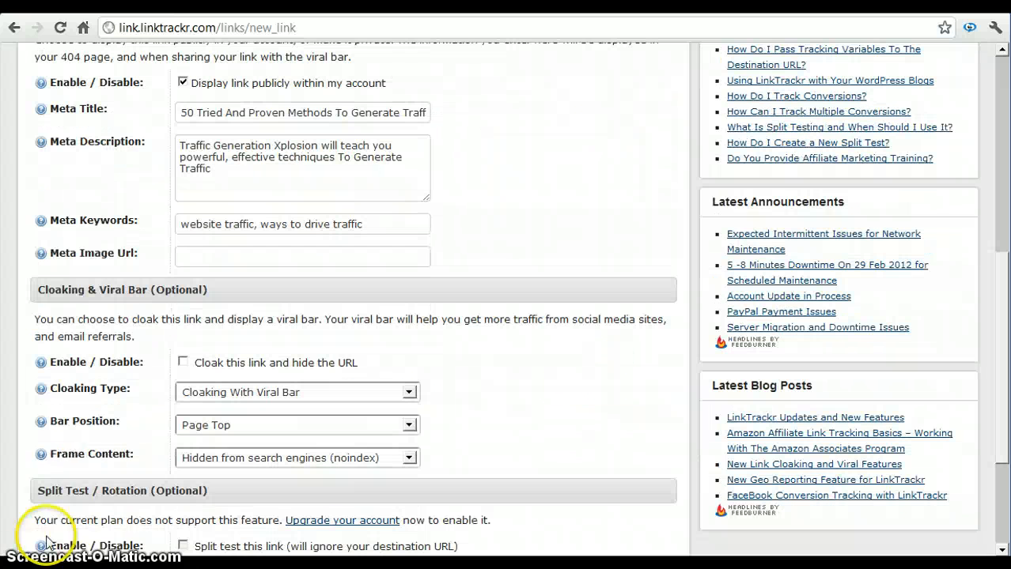
pyautogui.moveTo(133, 307)
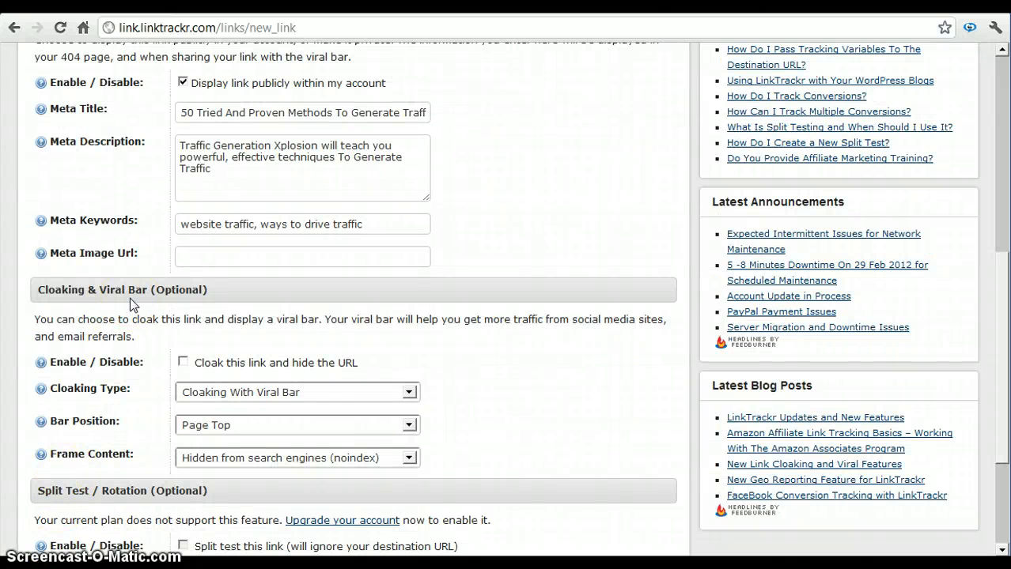
pyautogui.moveTo(166, 372)
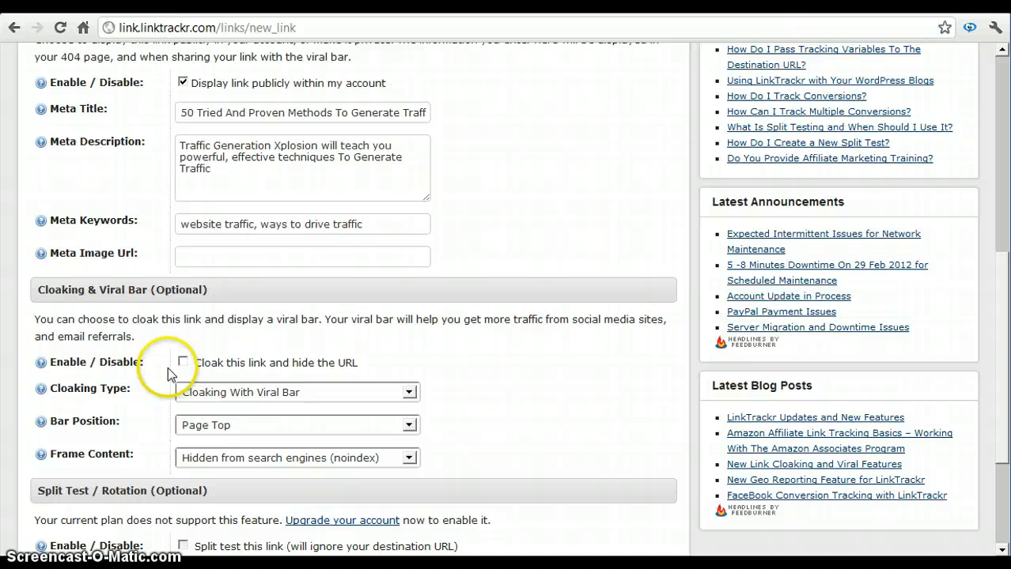
# Tick 'Cloak this link and hide the URL', keeping the viral bar at Page Top
pyautogui.click(183, 363)
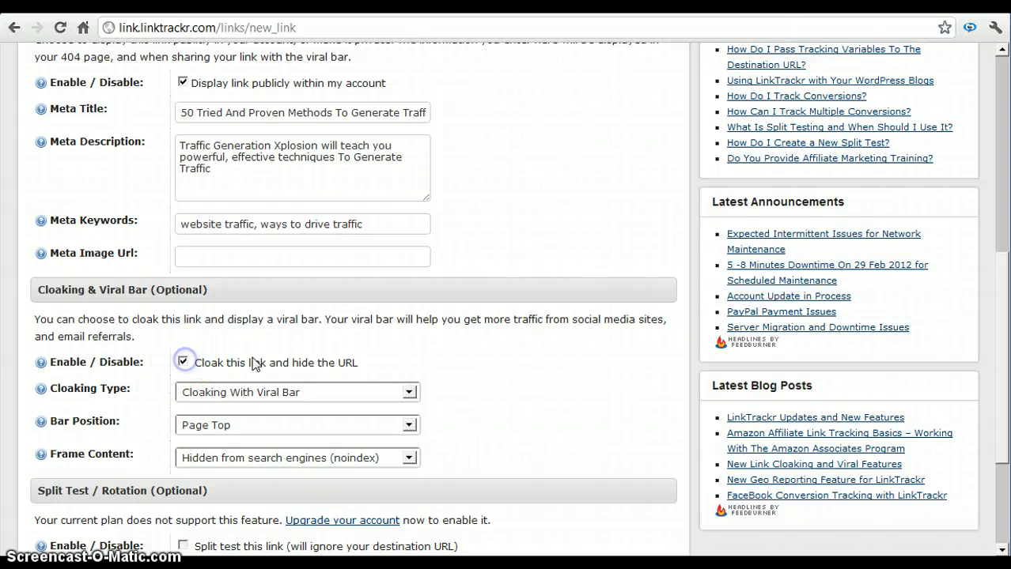
pyautogui.moveTo(487, 388)
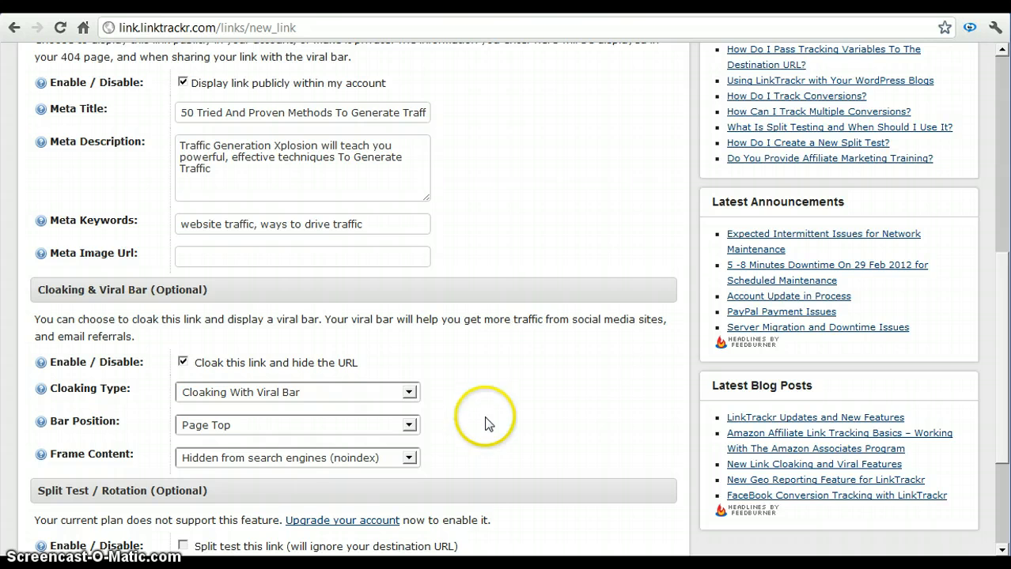
pyautogui.scroll(-3)
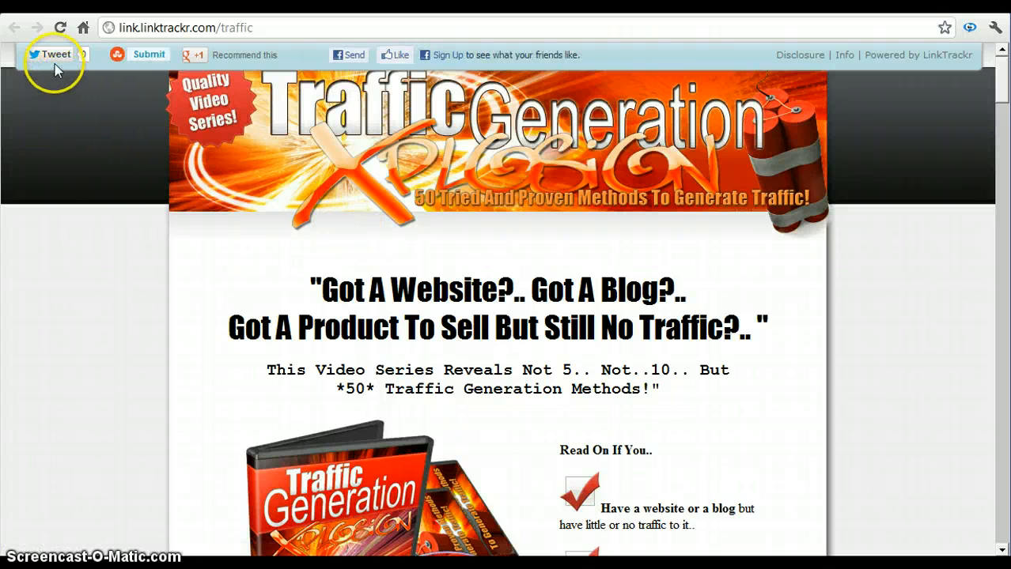
pyautogui.moveTo(149, 88)
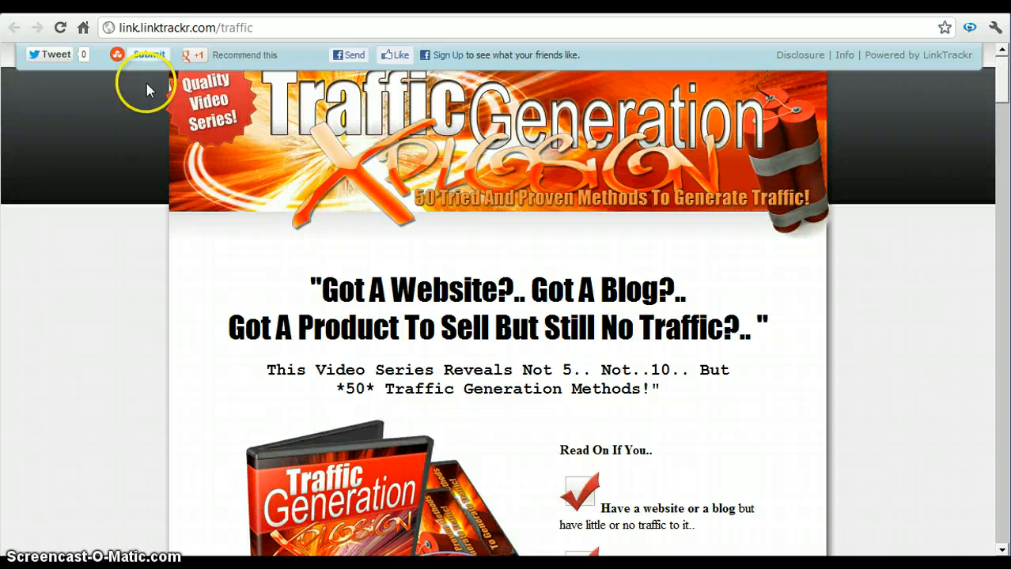